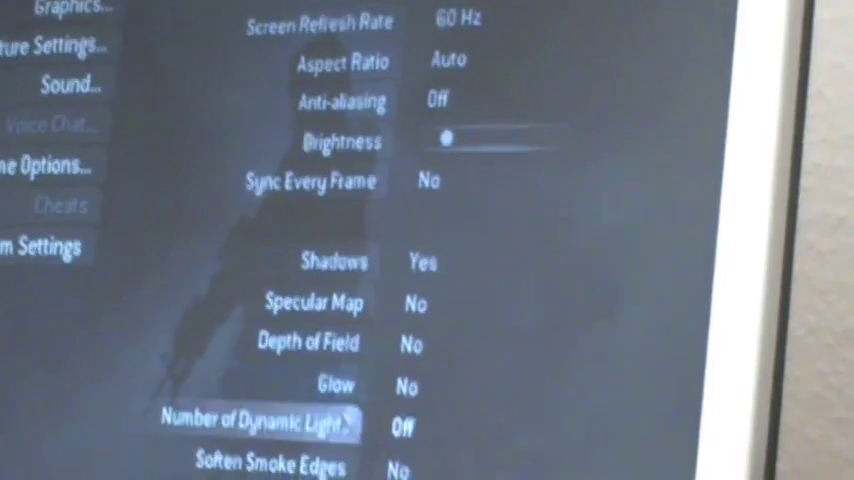
pyautogui.scroll(-3)
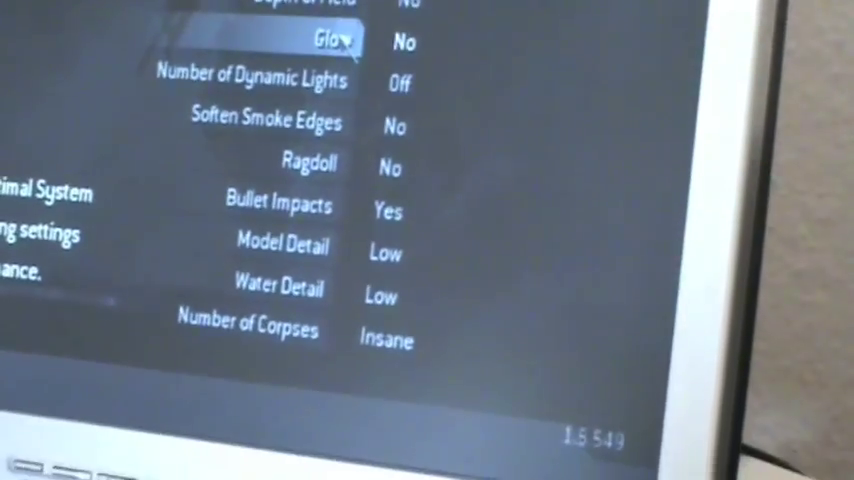
pyautogui.scroll(3)
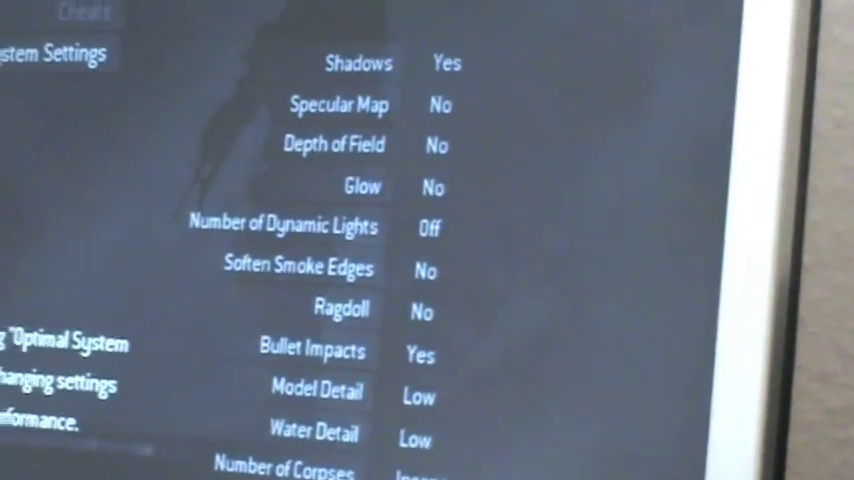